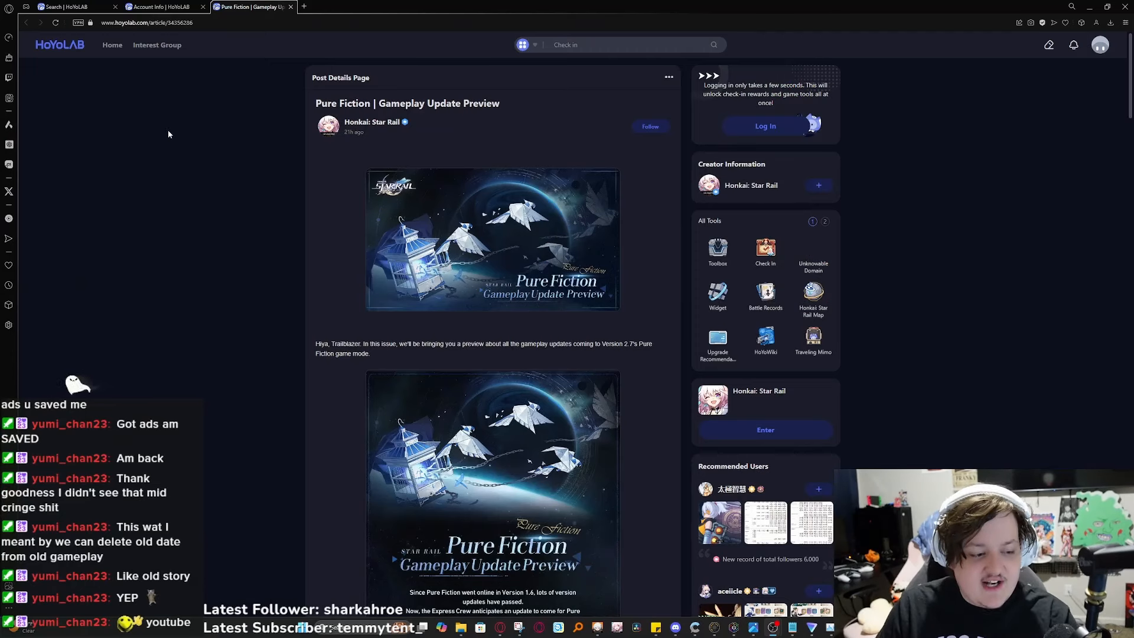
- Scroll the Pure Fiction preview post down to the New Grit Game Mode section
scroll(down, 3)
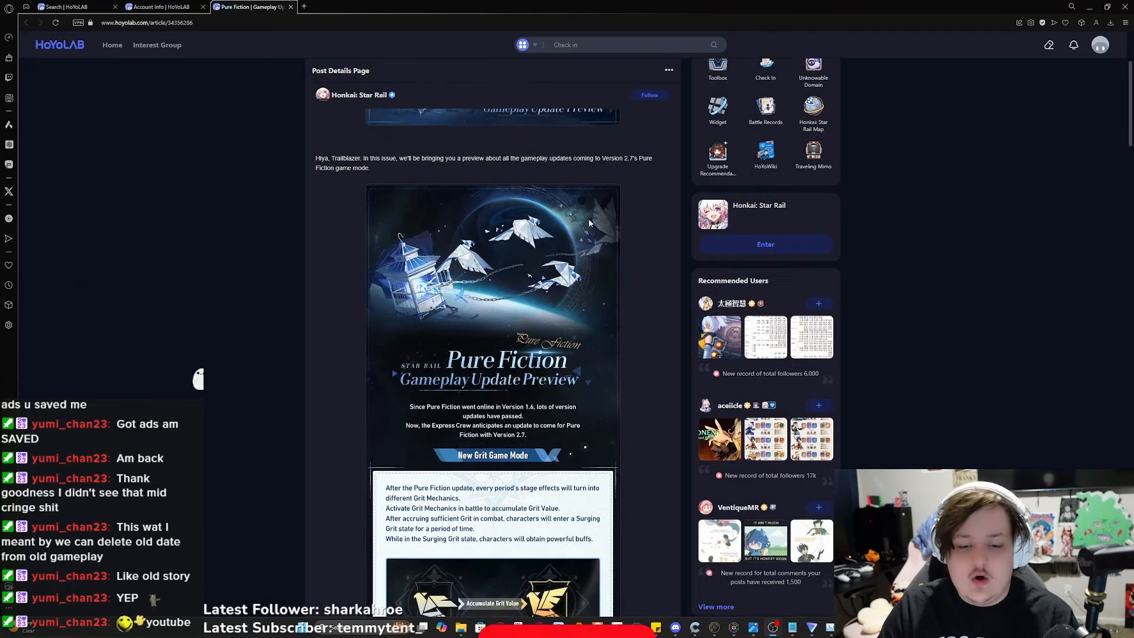
scroll(down, 3)
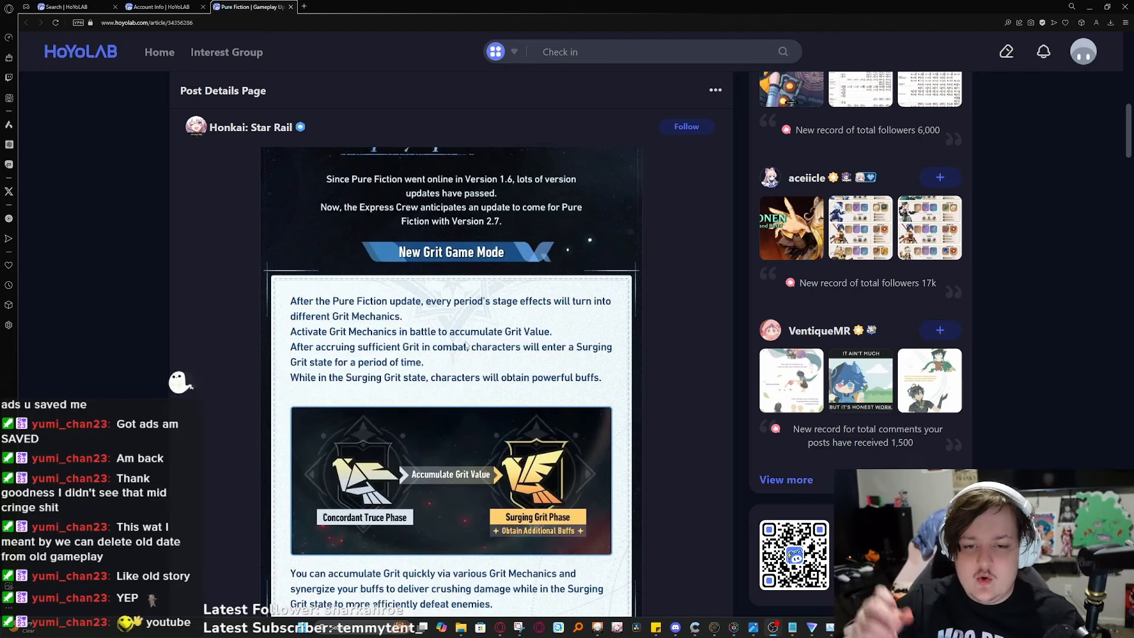
mouse_move(433, 264)
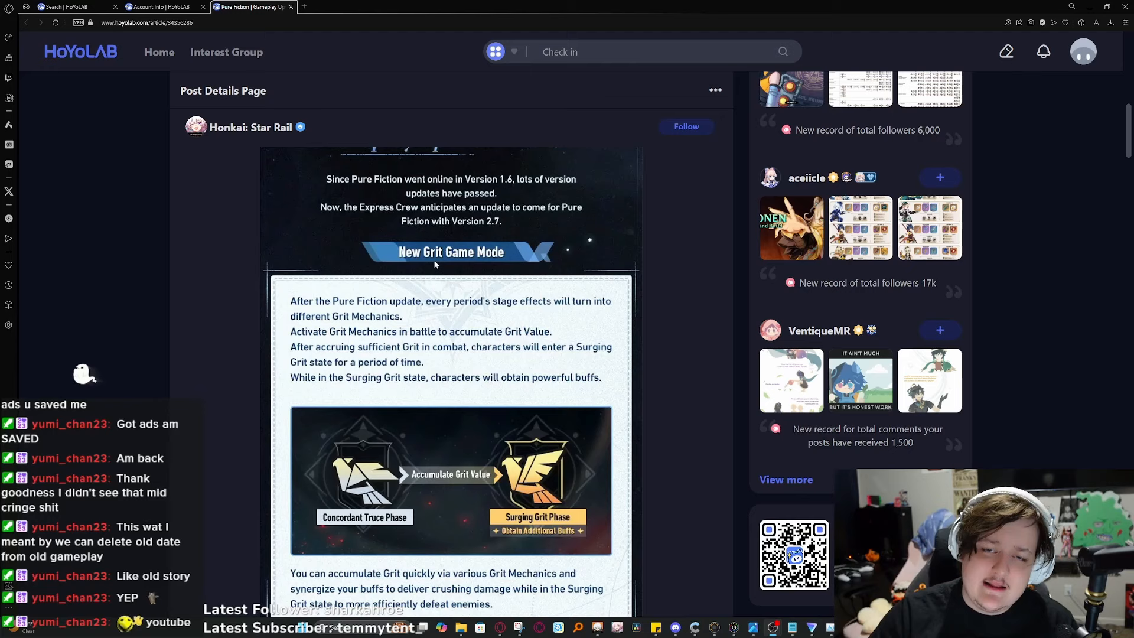
- Scroll past Grit mode to the Enemy Mechanic Adjustments section on boss HP
scroll(down, 3)
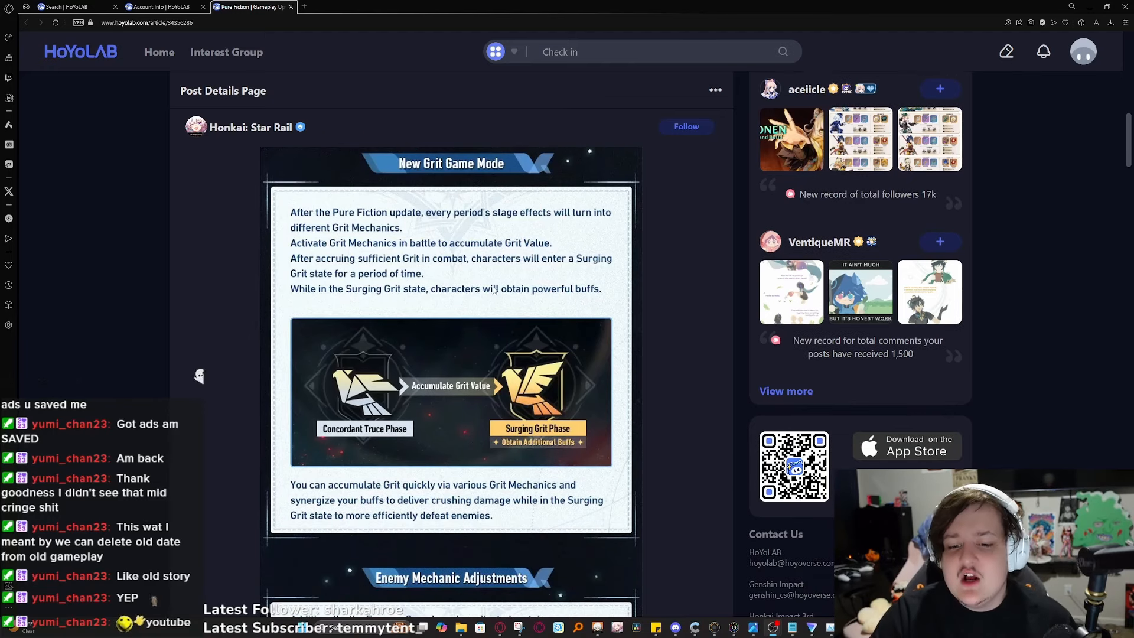
scroll(down, 3)
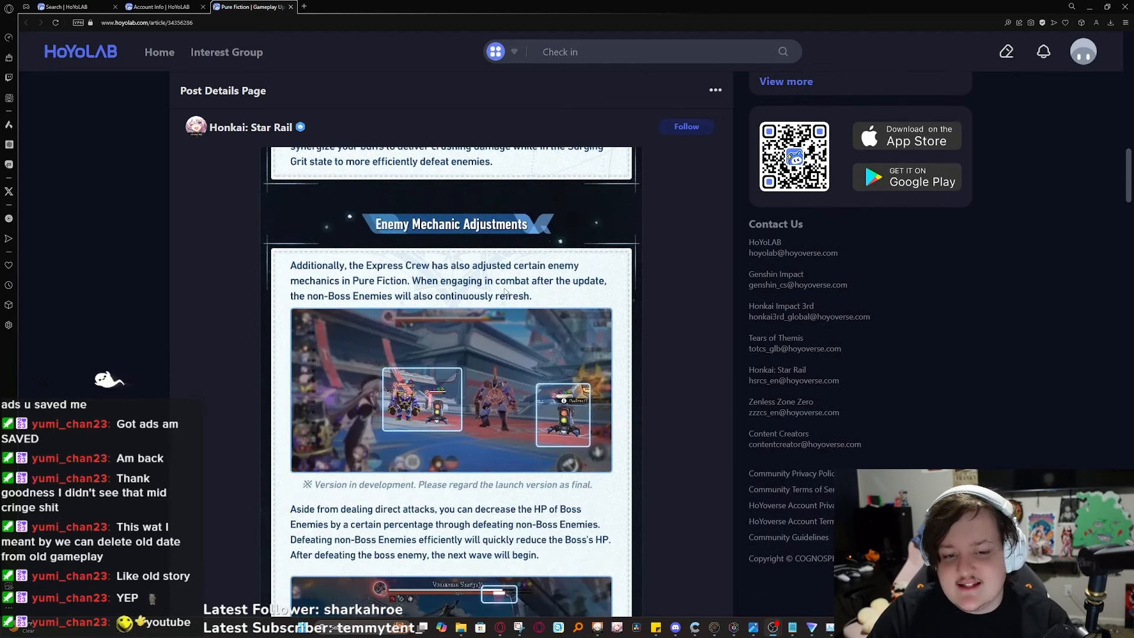
scroll(down, 3)
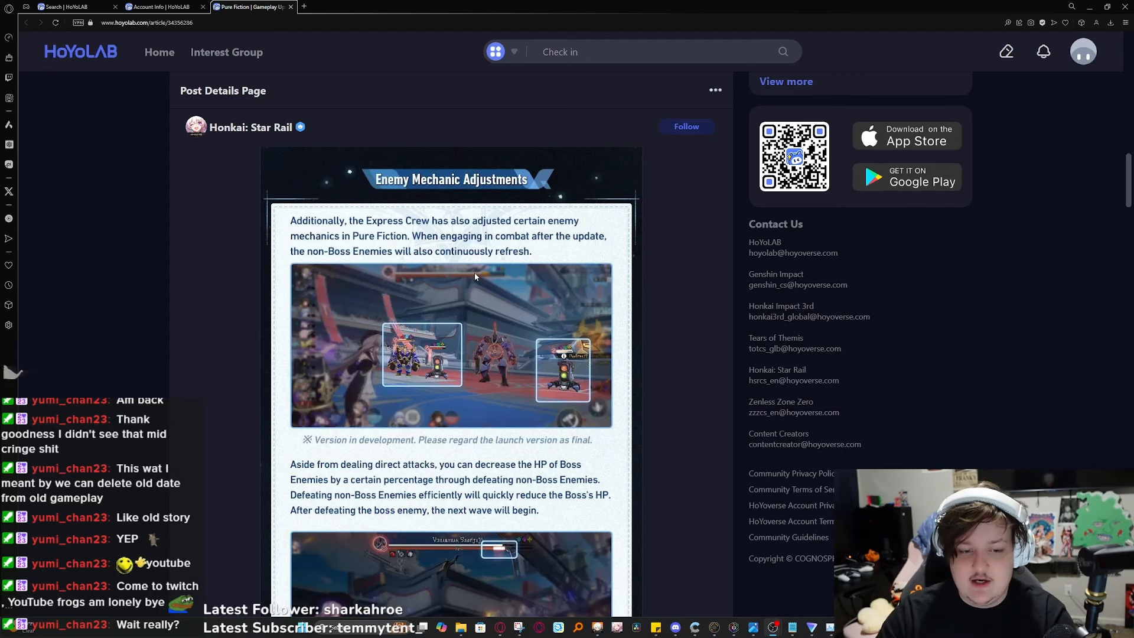
- Scroll down to the Point Accumulation and Distribution Adjustments with new wave scores
scroll(down, 3)
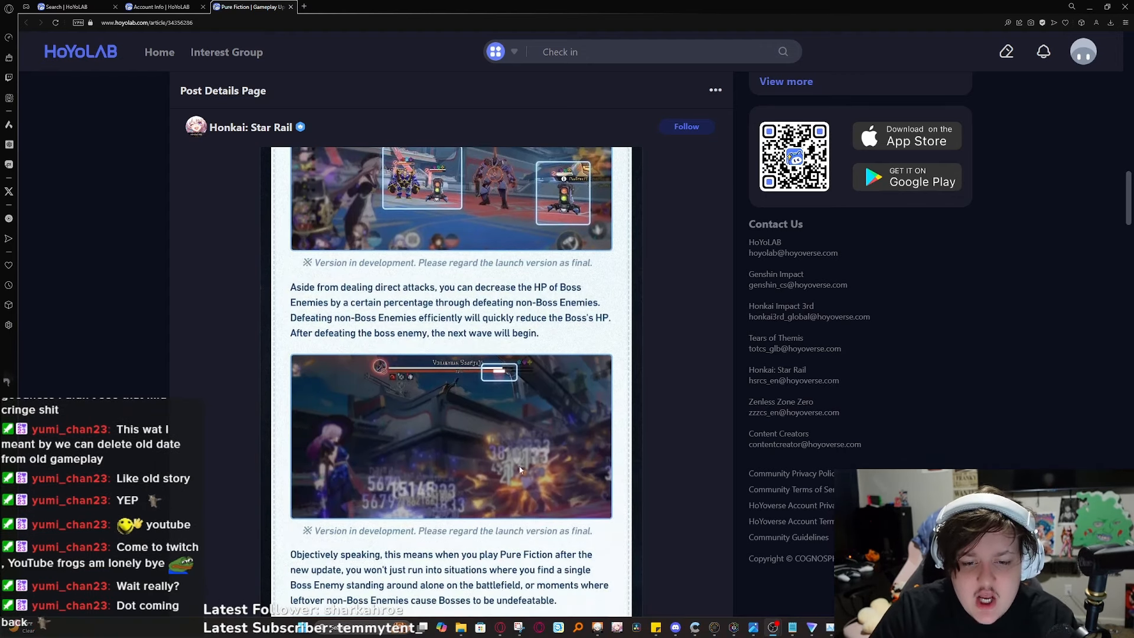
scroll(down, 3)
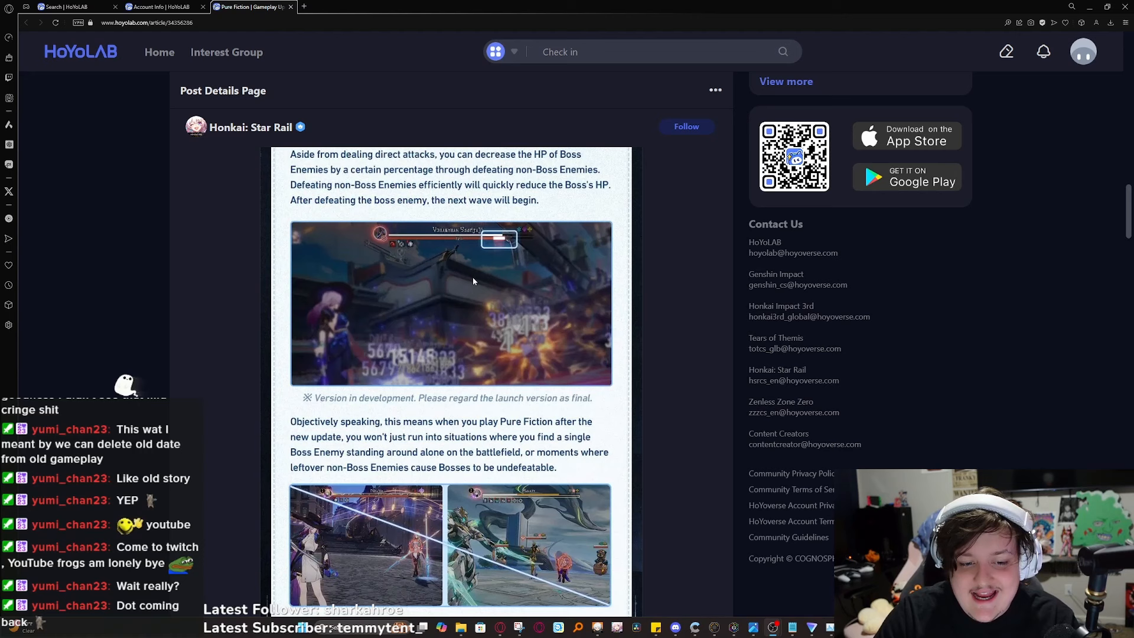
scroll(down, 3)
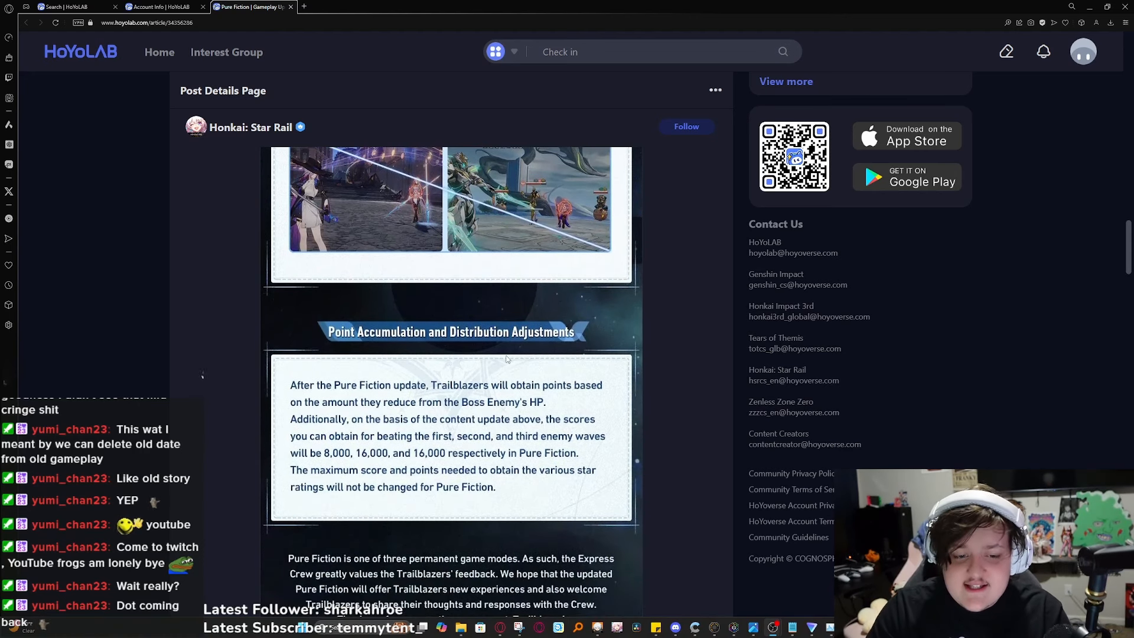
mouse_move(447, 371)
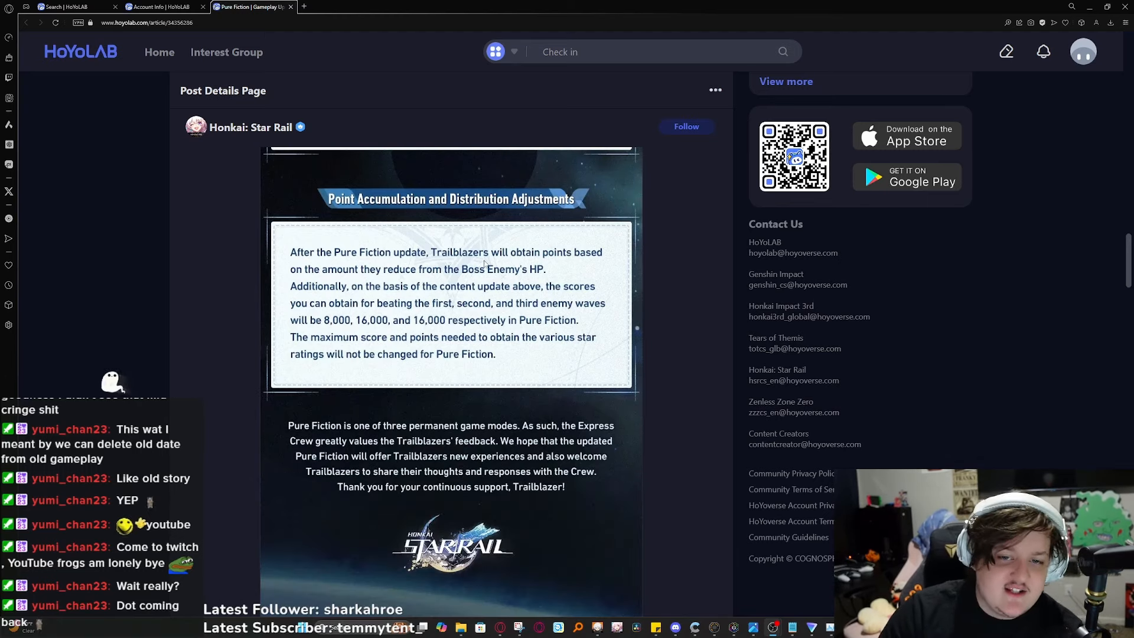
mouse_move(356, 281)
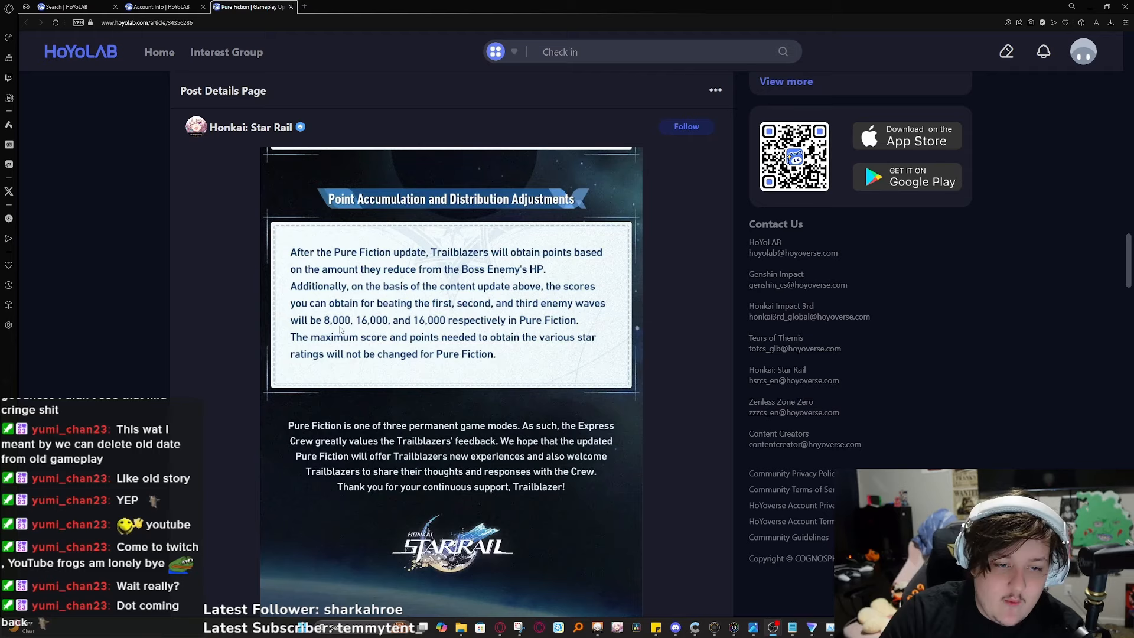
mouse_move(398, 331)
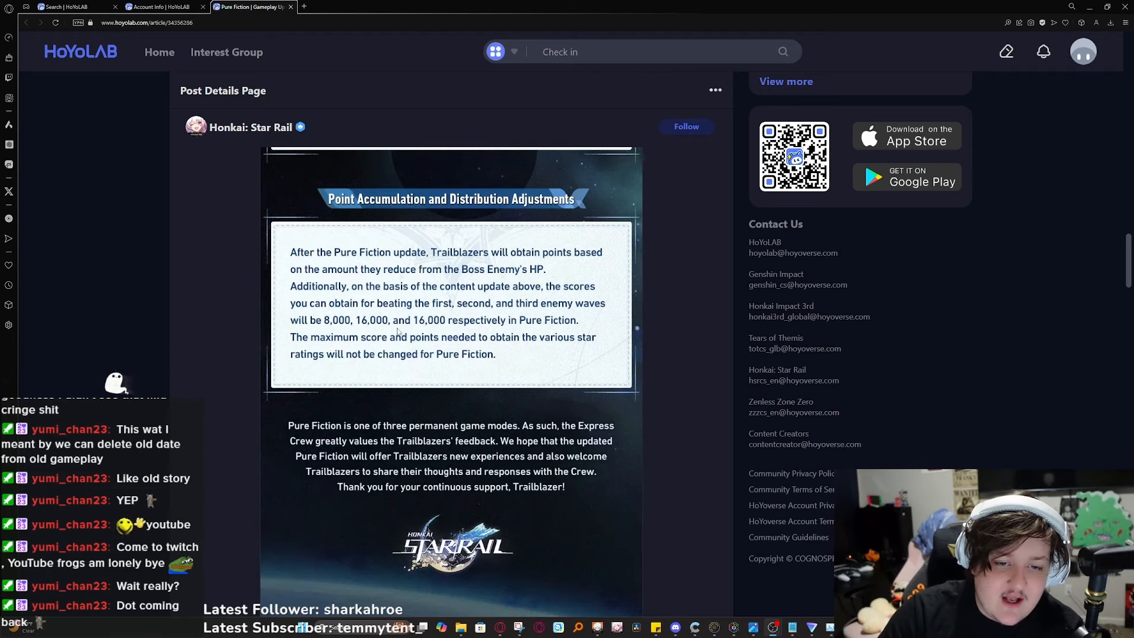
mouse_move(477, 333)
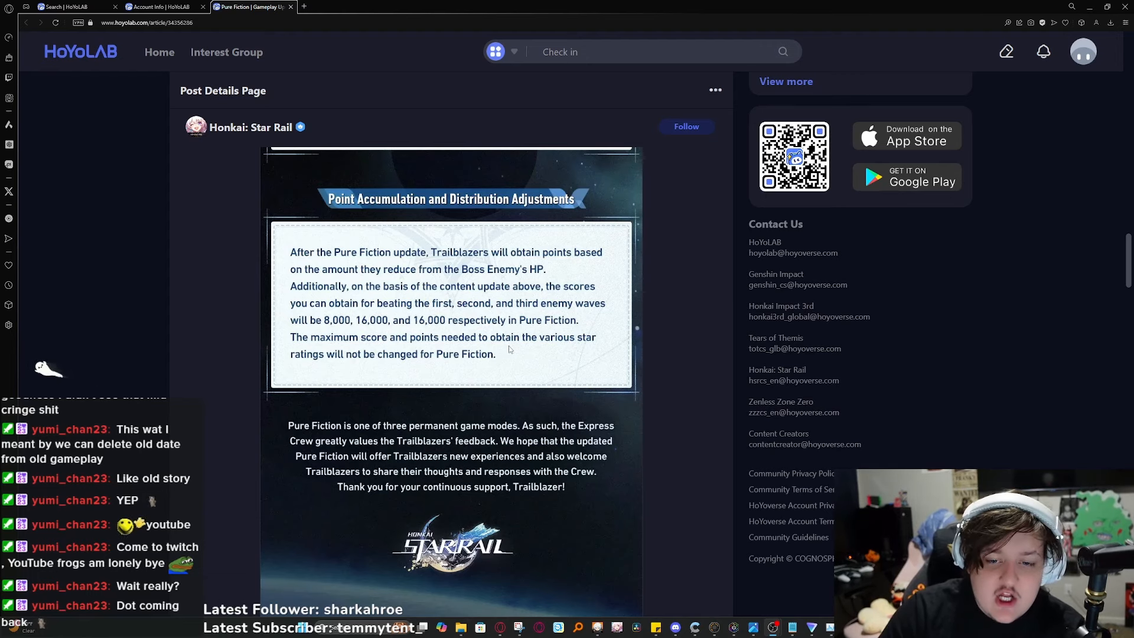
mouse_move(504, 361)
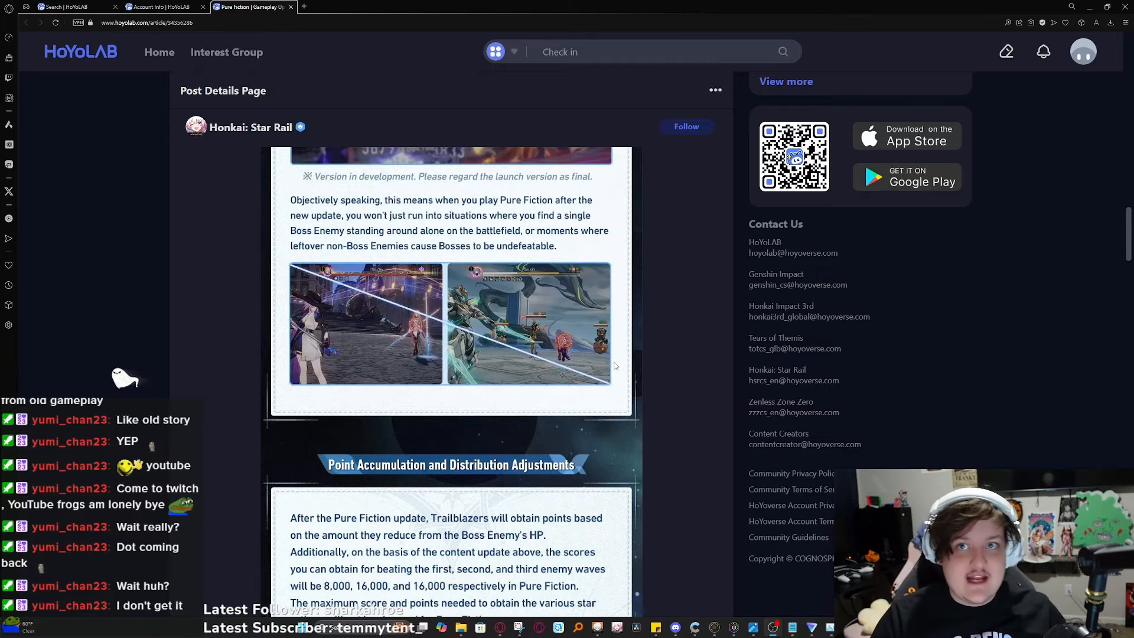
mouse_move(220, 191)
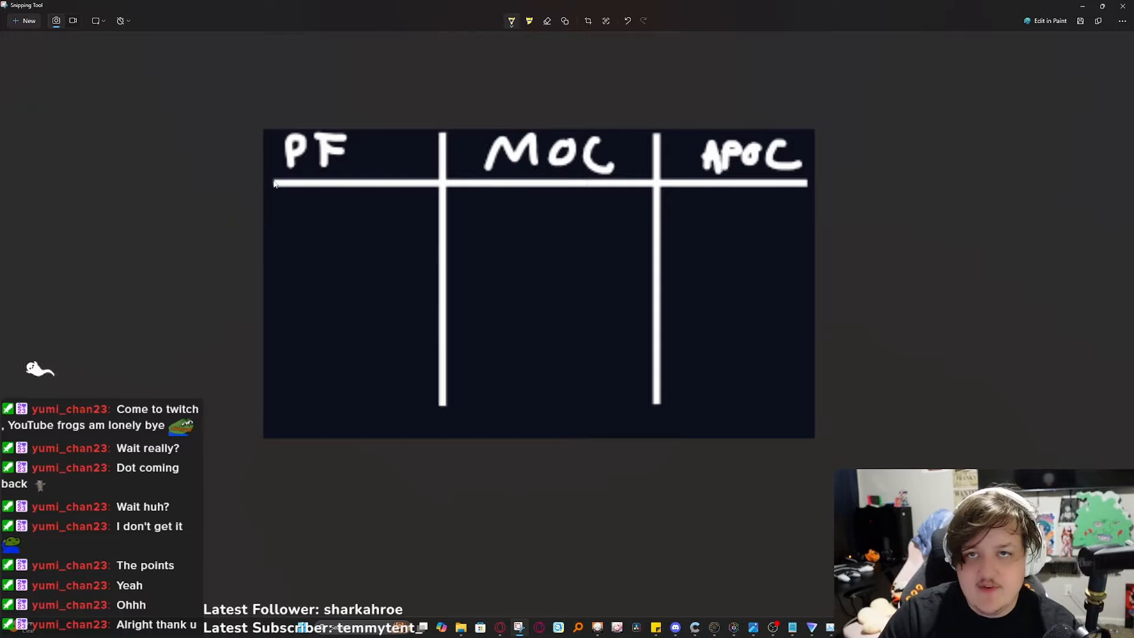
mouse_move(343, 248)
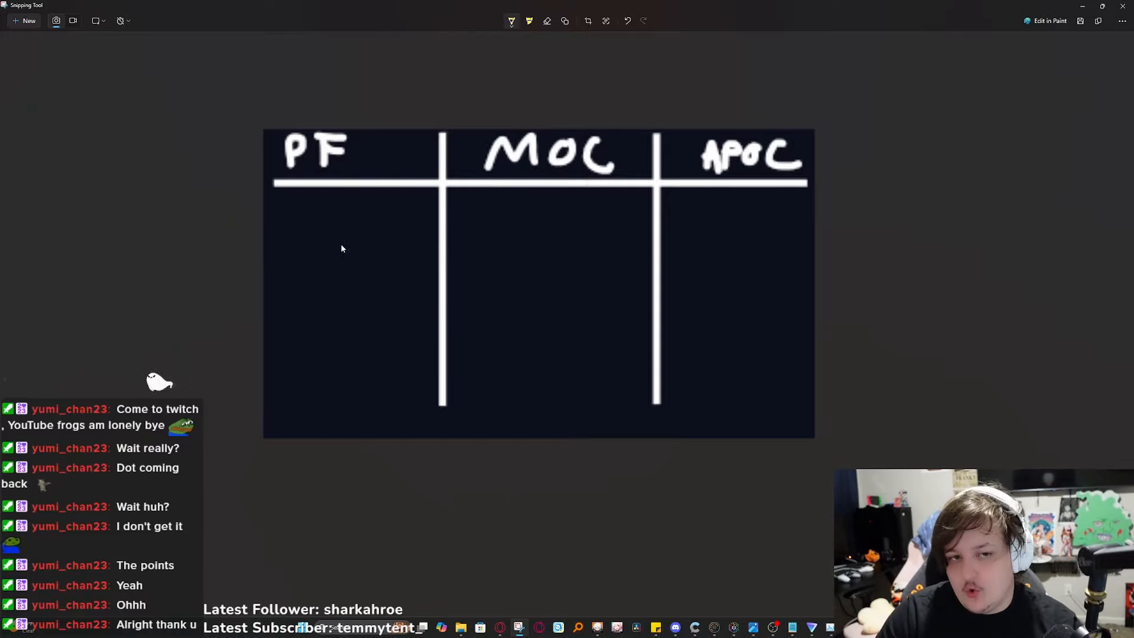
mouse_move(521, 202)
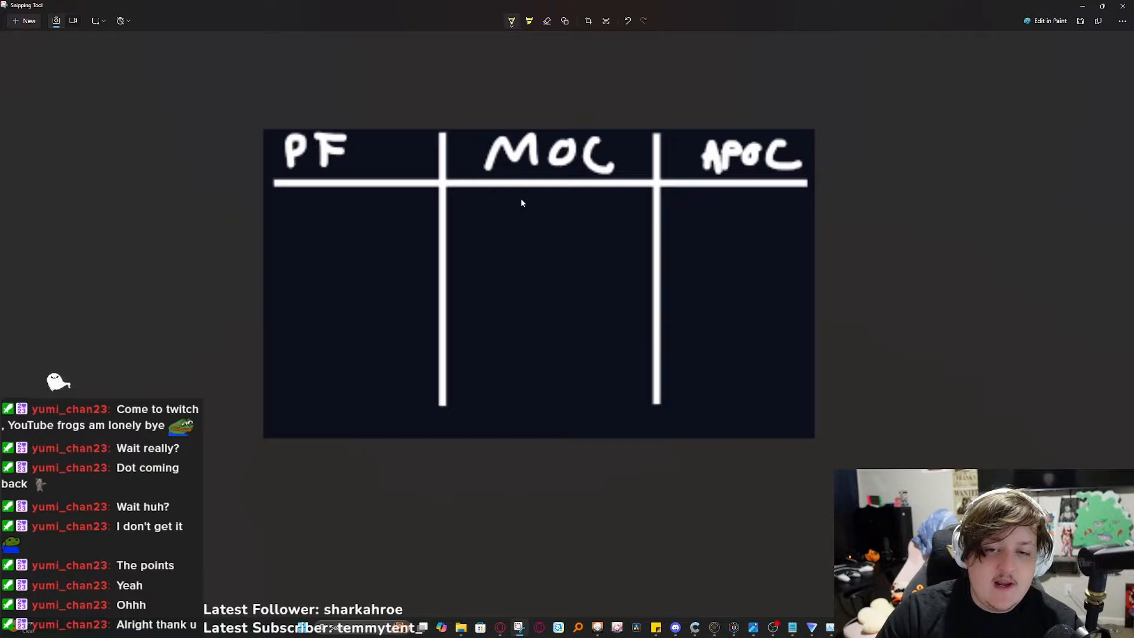
- Draw a yellow circle under the MOC heading, redrawing the stroke until it closes
drag(543, 205, 510, 285)
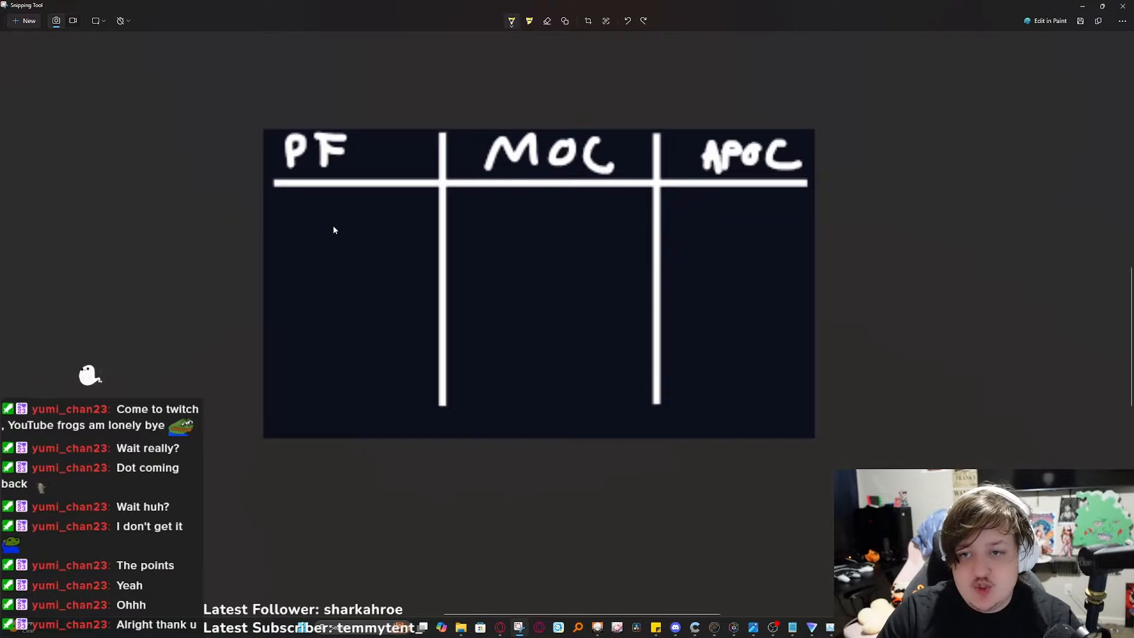
drag(549, 198, 586, 276)
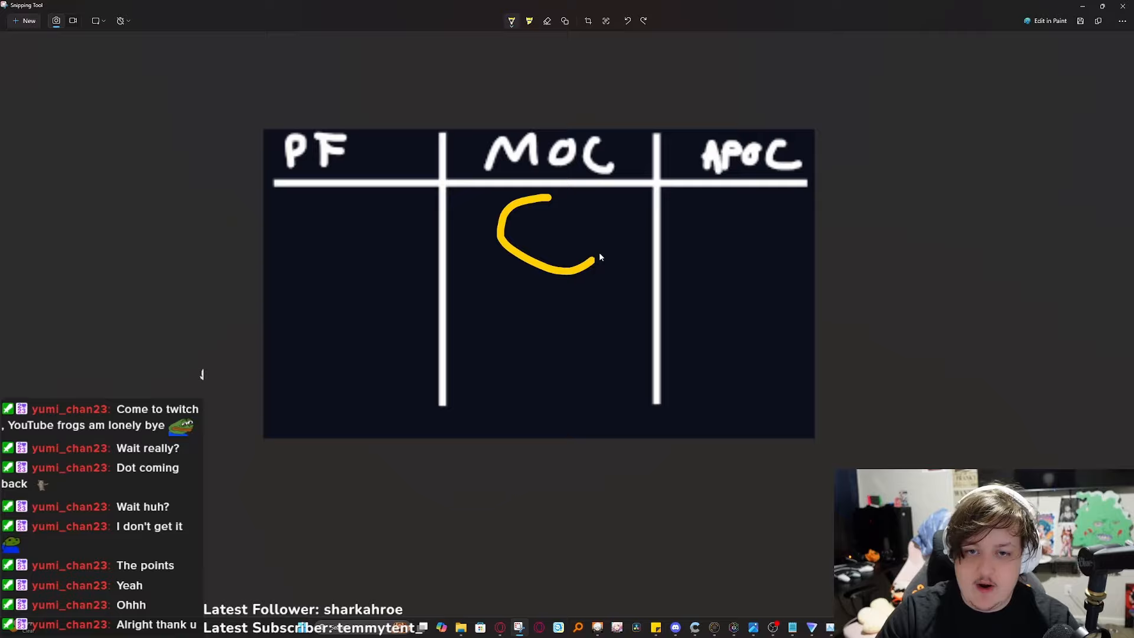
drag(594, 256, 507, 195)
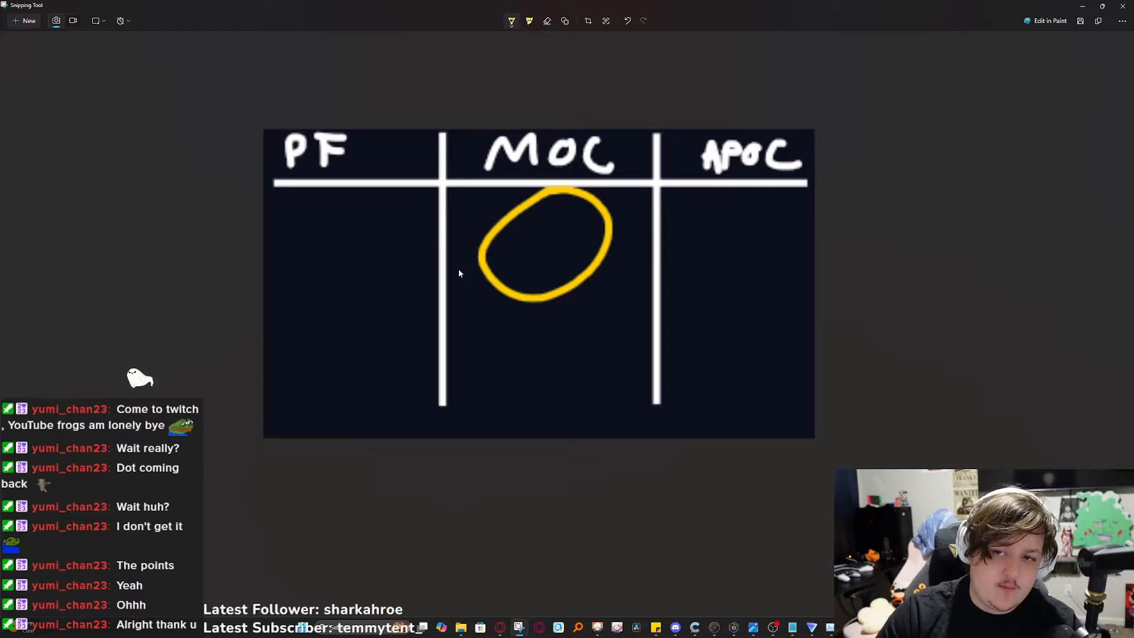
mouse_move(618, 255)
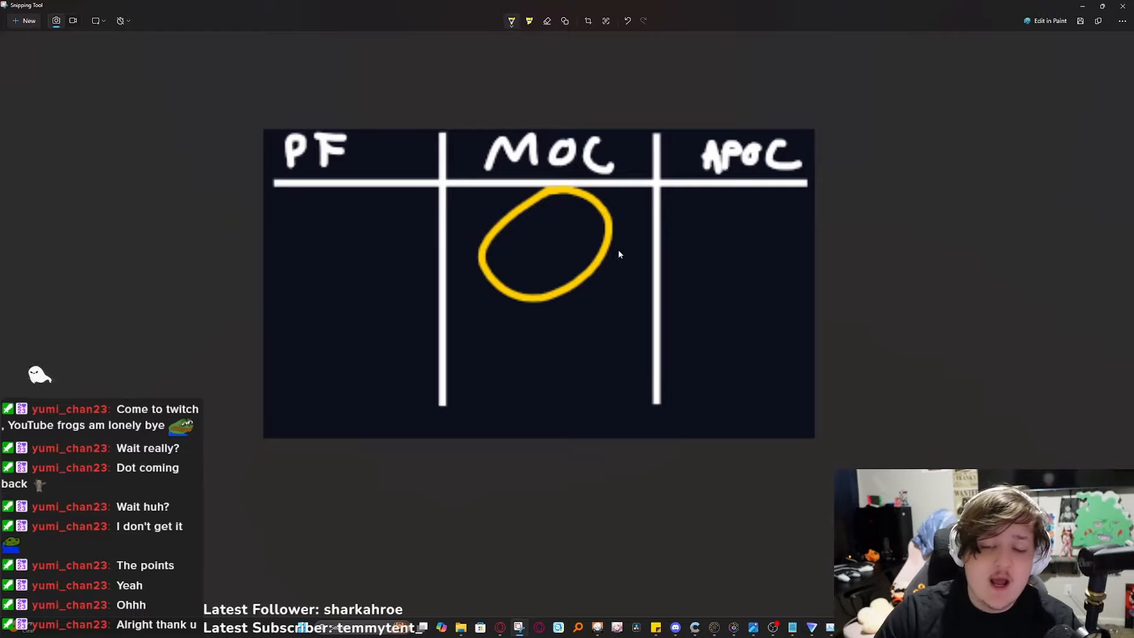
mouse_move(701, 244)
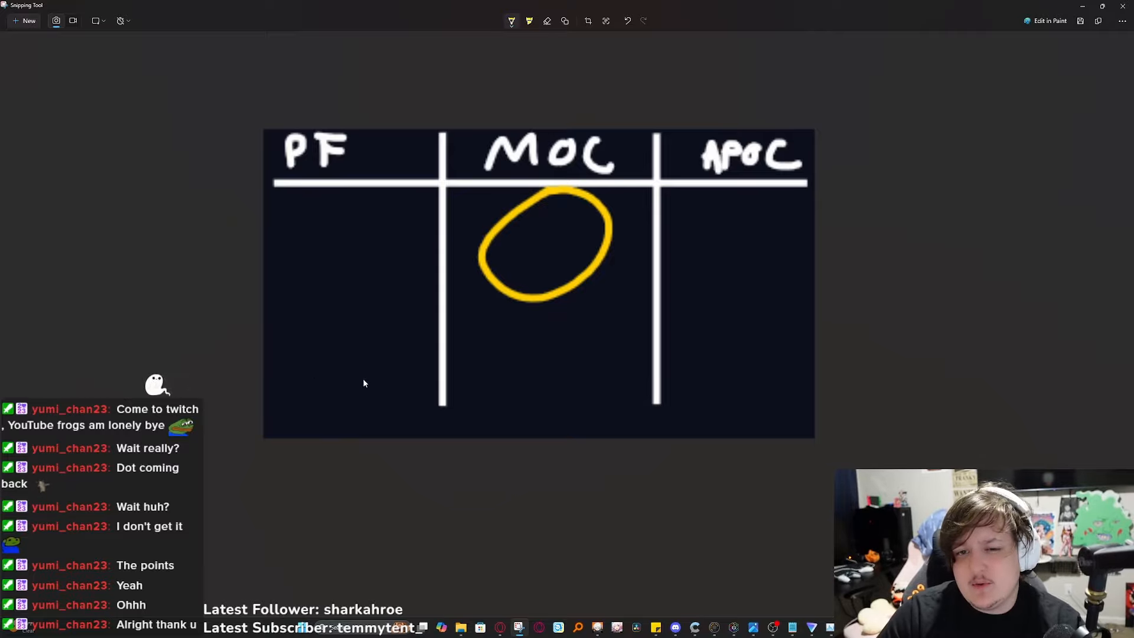
mouse_move(737, 340)
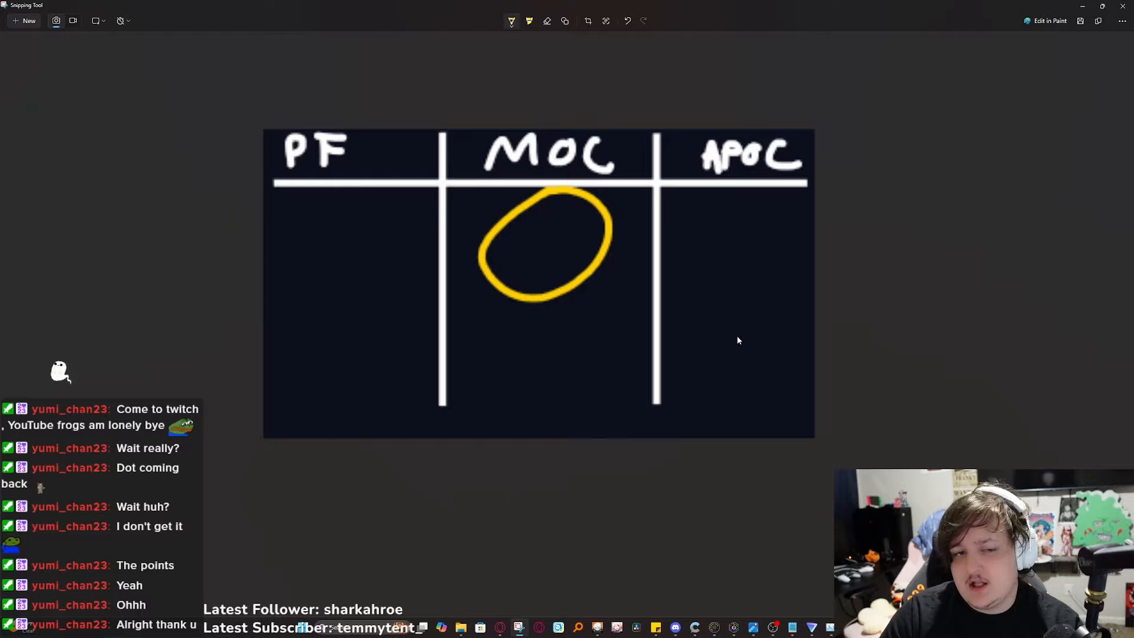
mouse_move(356, 369)
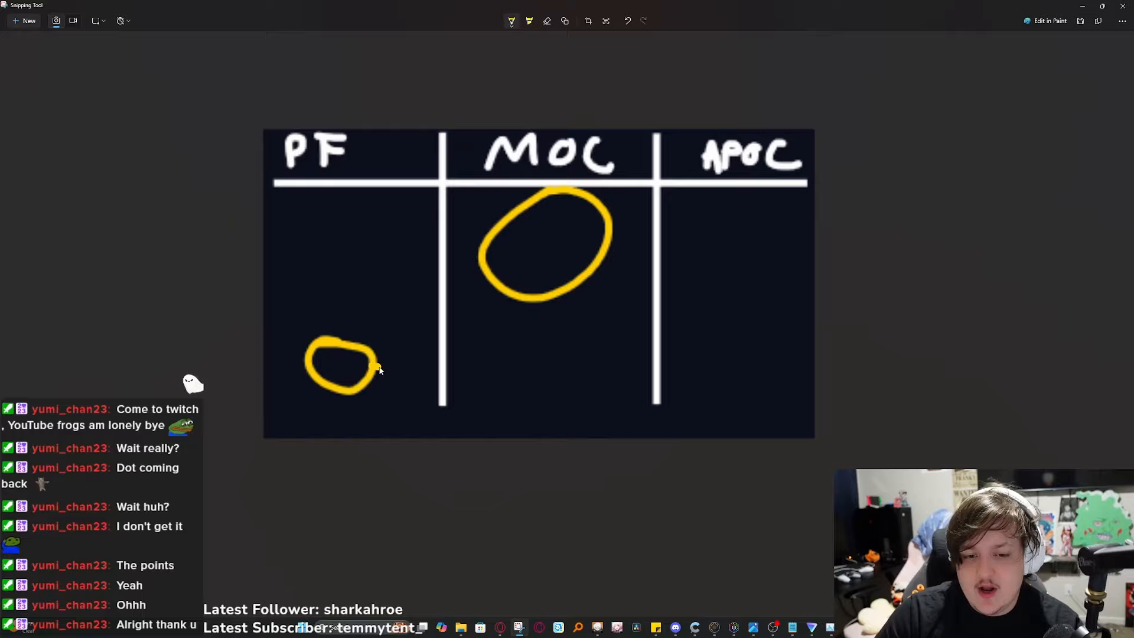
drag(376, 365, 535, 362)
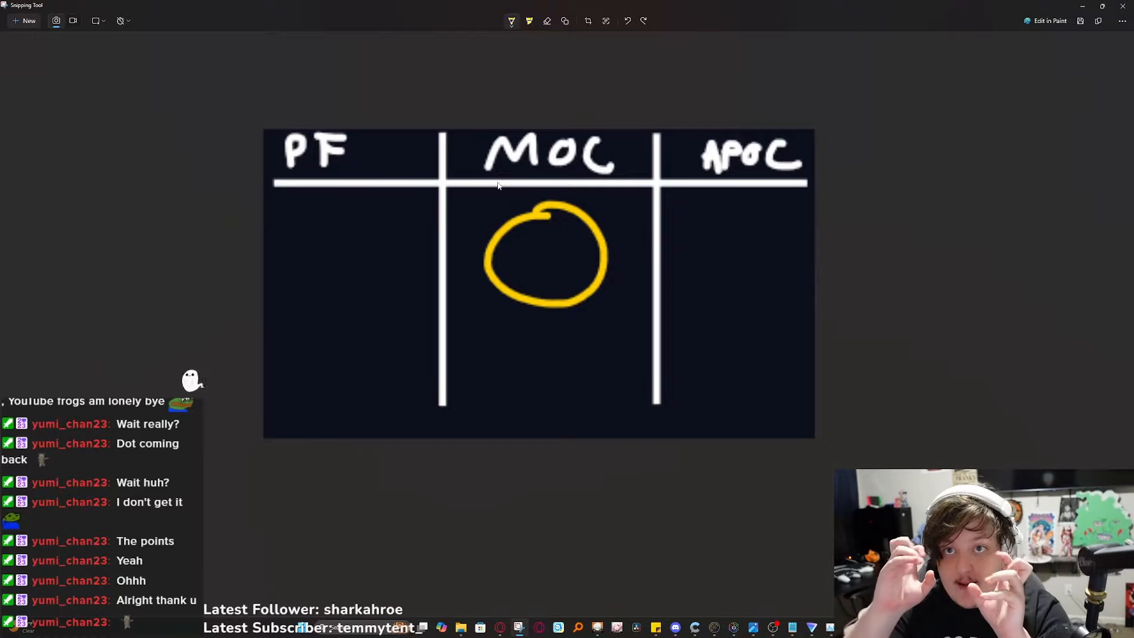
- Draw yellow arrows from MOC pointing left toward PF and right toward APOC
drag(535, 354, 413, 354)
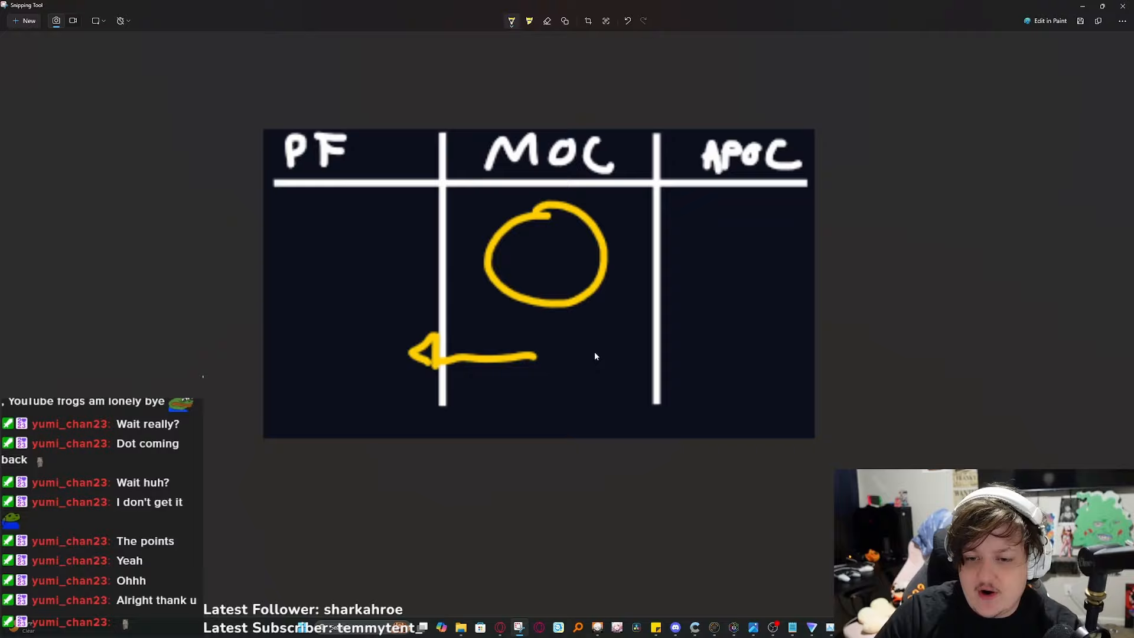
drag(593, 354, 701, 350)
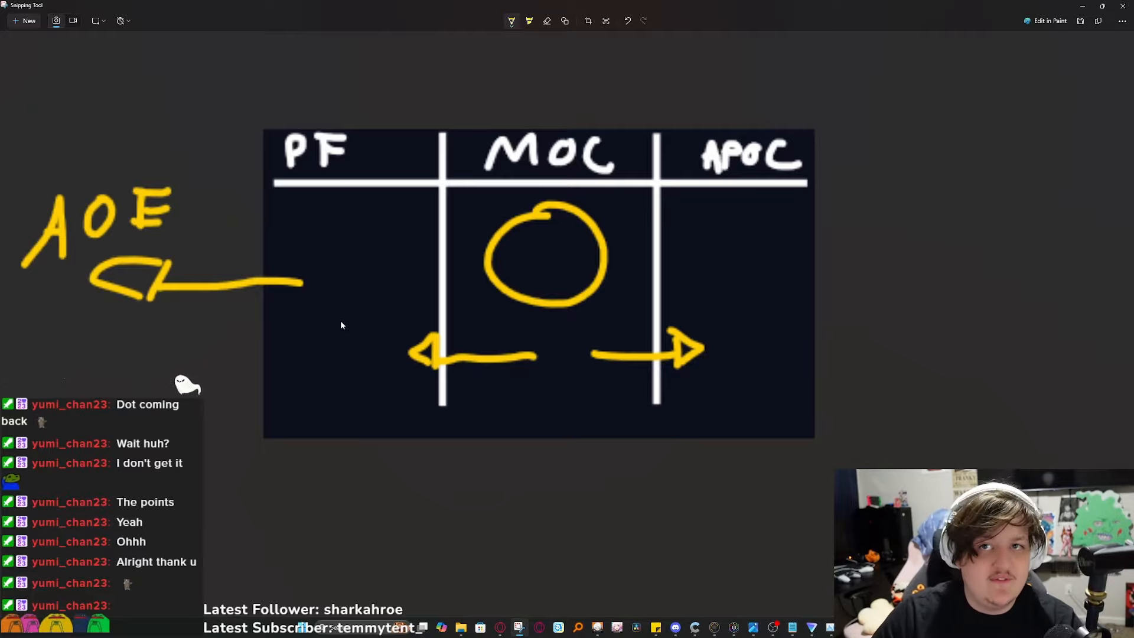
mouse_move(155, 270)
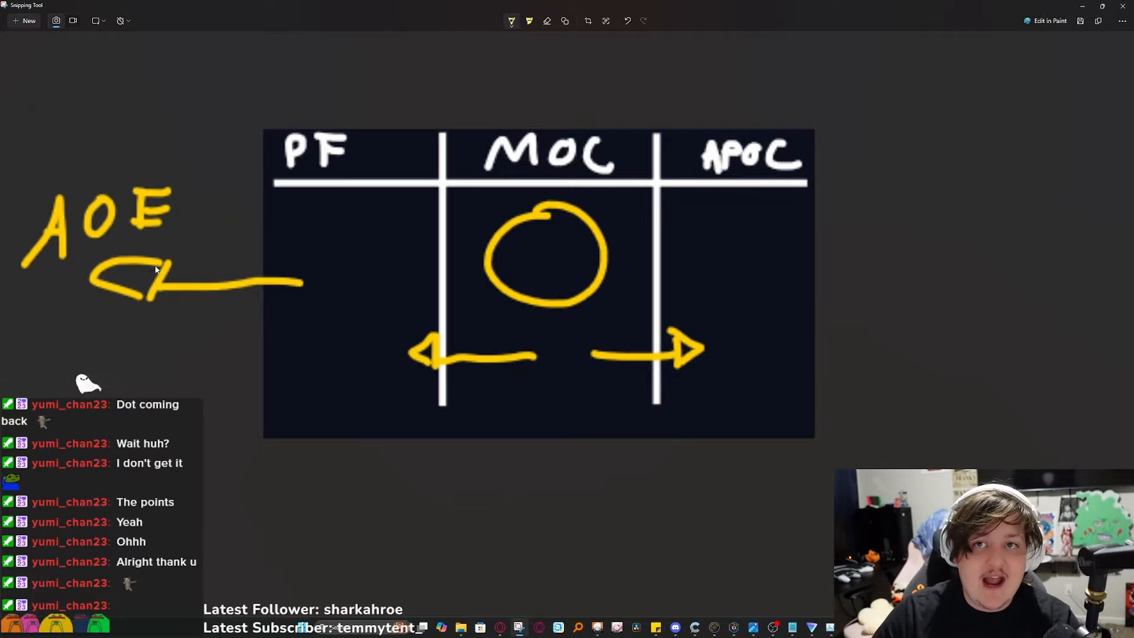
mouse_move(210, 275)
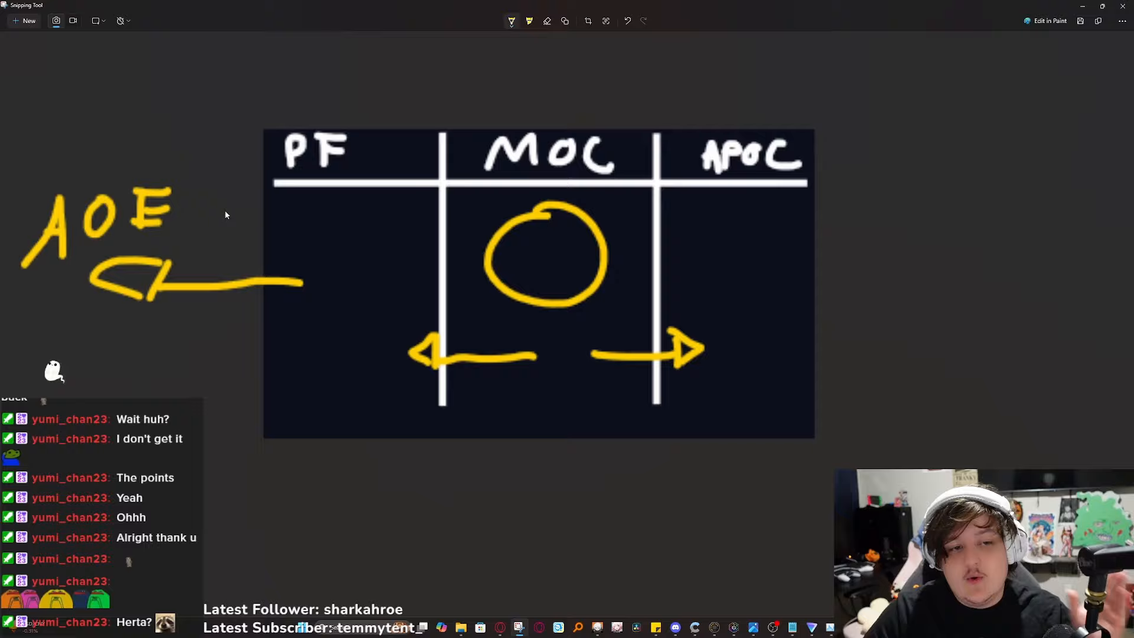
mouse_move(327, 336)
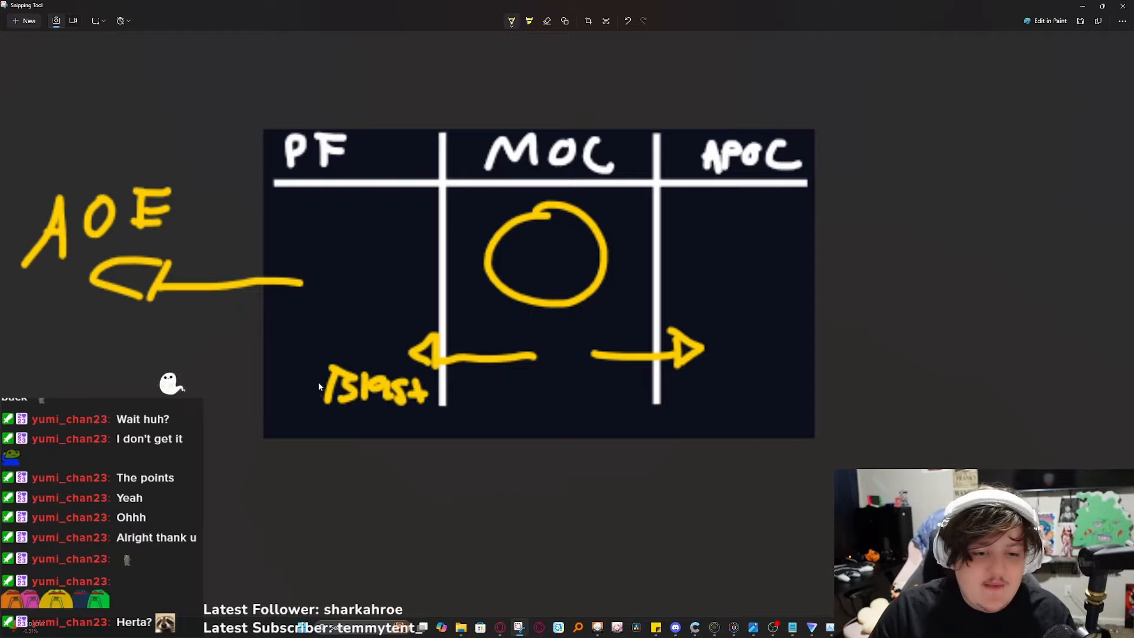
- Underline the Blast label under PF and add a downward arrow below it
drag(330, 423, 427, 427)
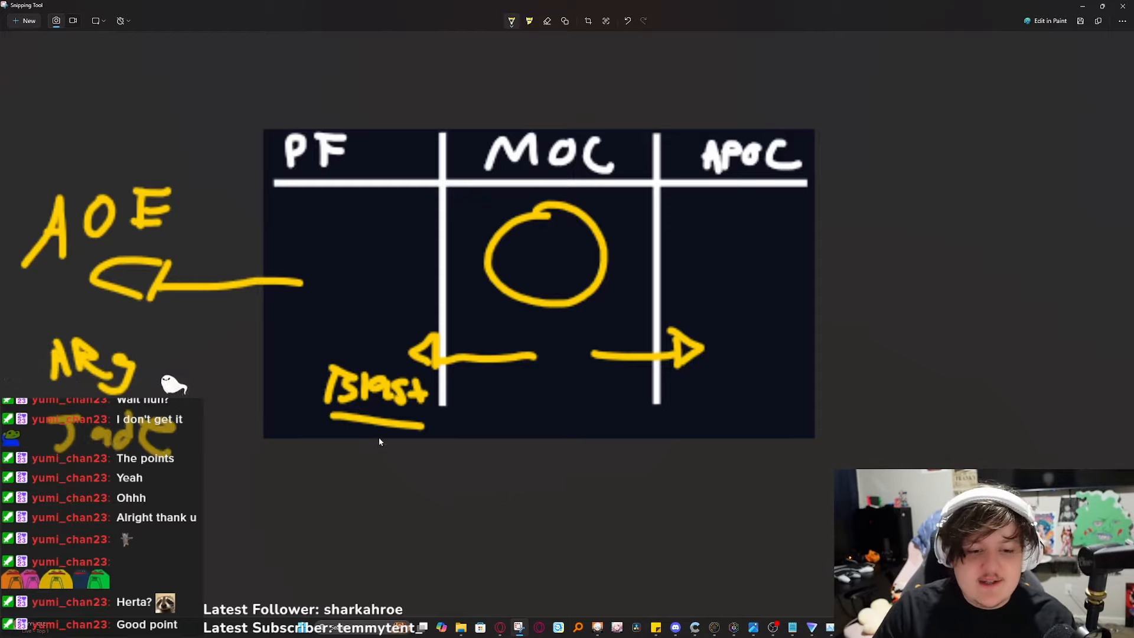
drag(379, 445, 381, 499)
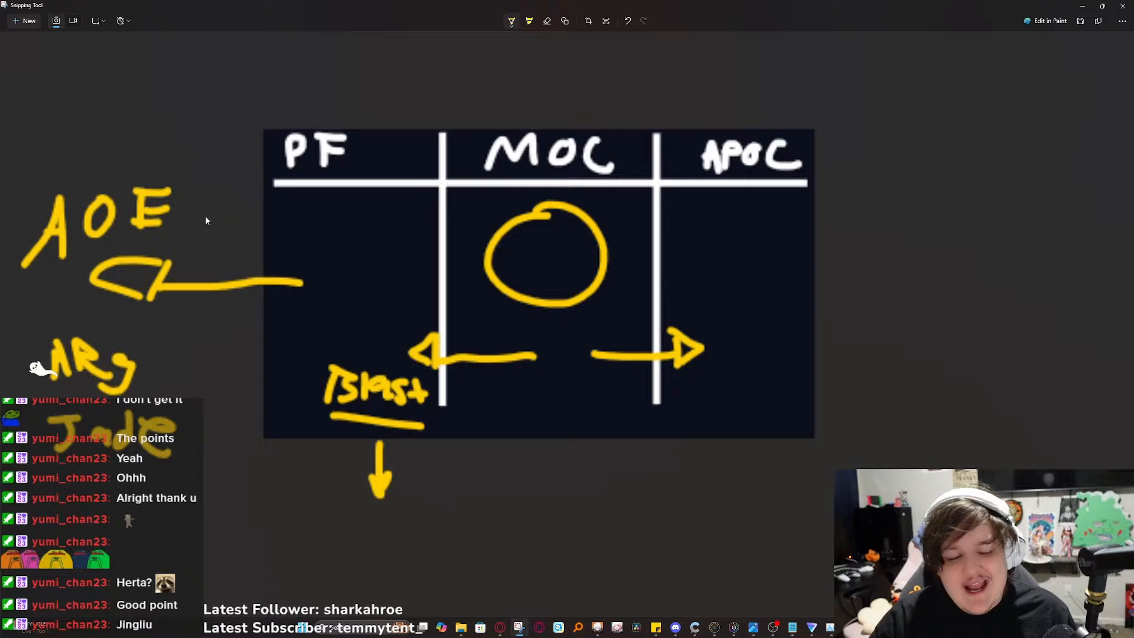
mouse_move(324, 224)
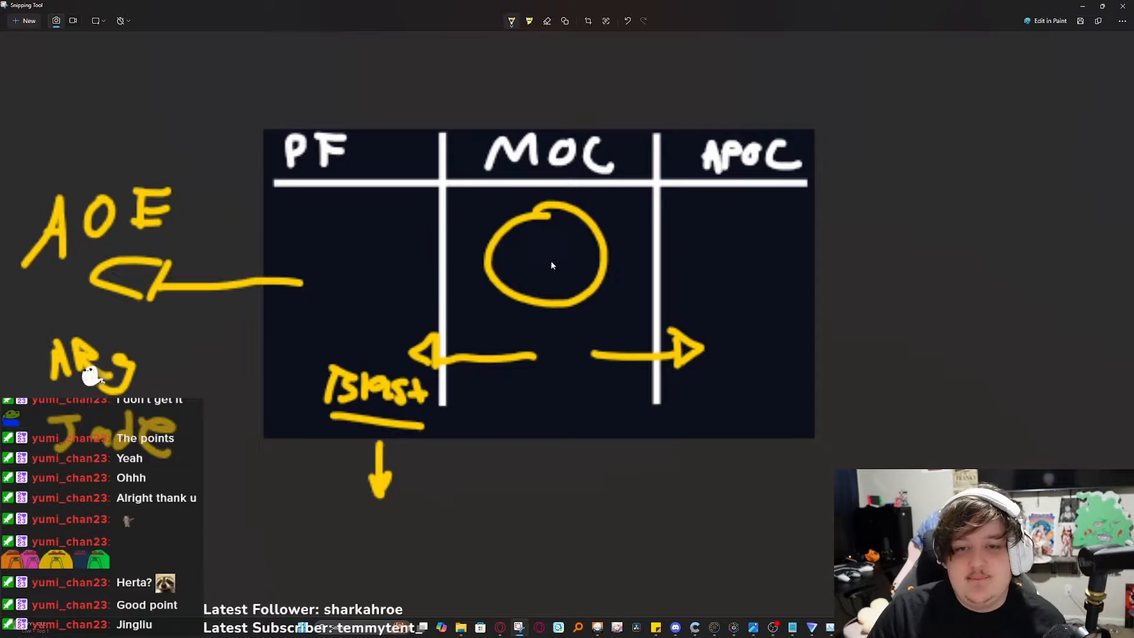
mouse_move(283, 316)
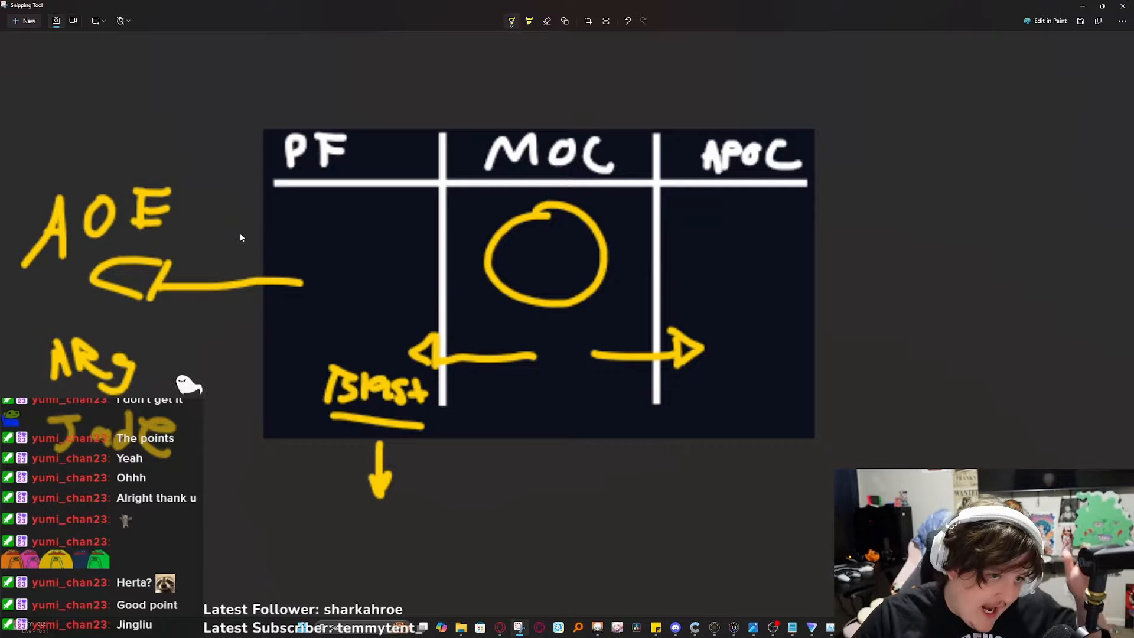
- Draw arrows from PF into MOC, a short one in APOC, and a long one right to ST
drag(295, 246, 425, 239)
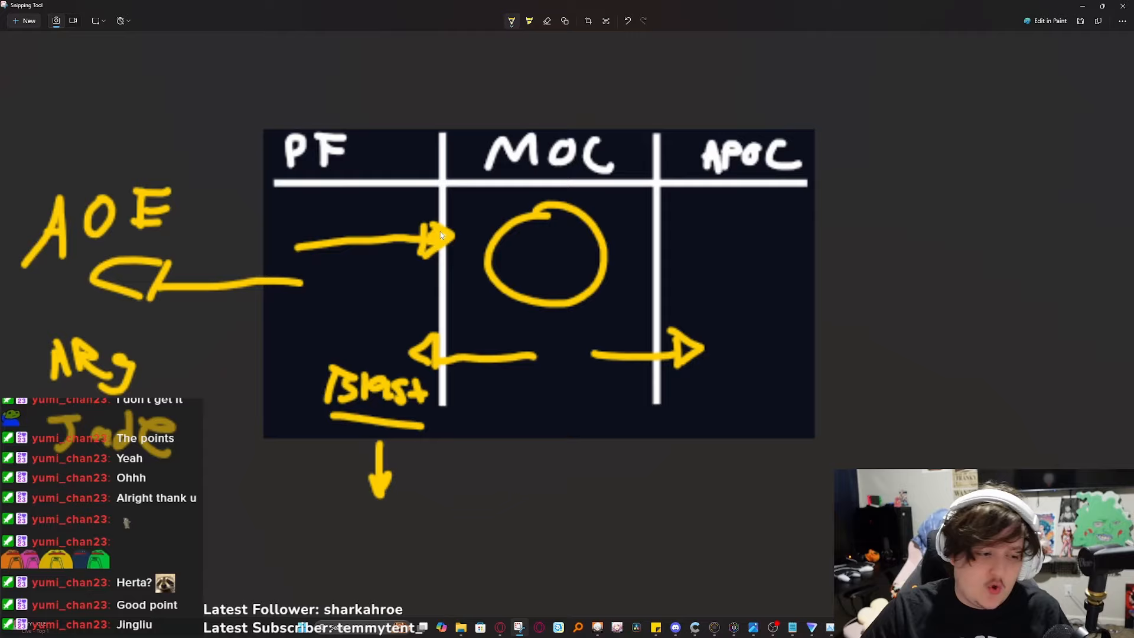
drag(661, 232, 702, 229)
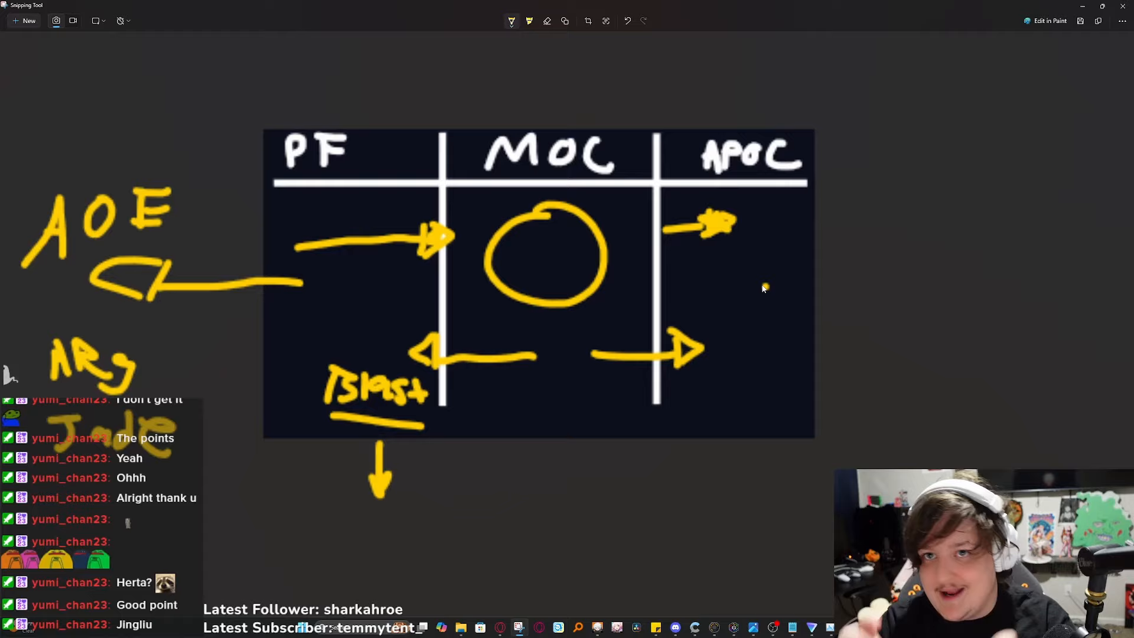
mouse_move(773, 296)
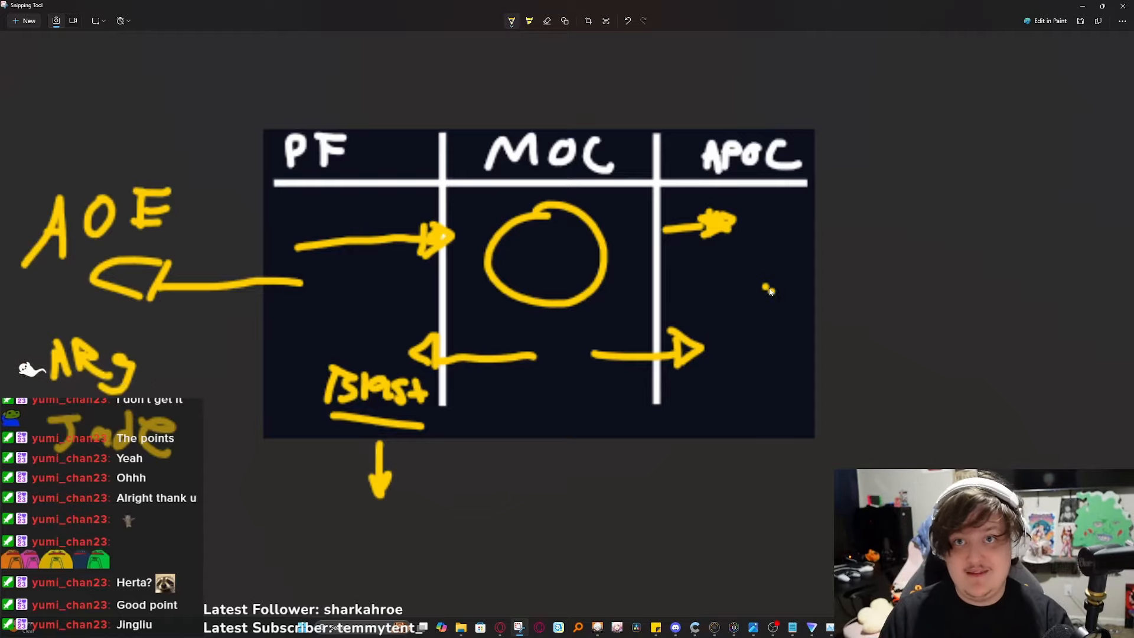
drag(771, 288, 896, 289)
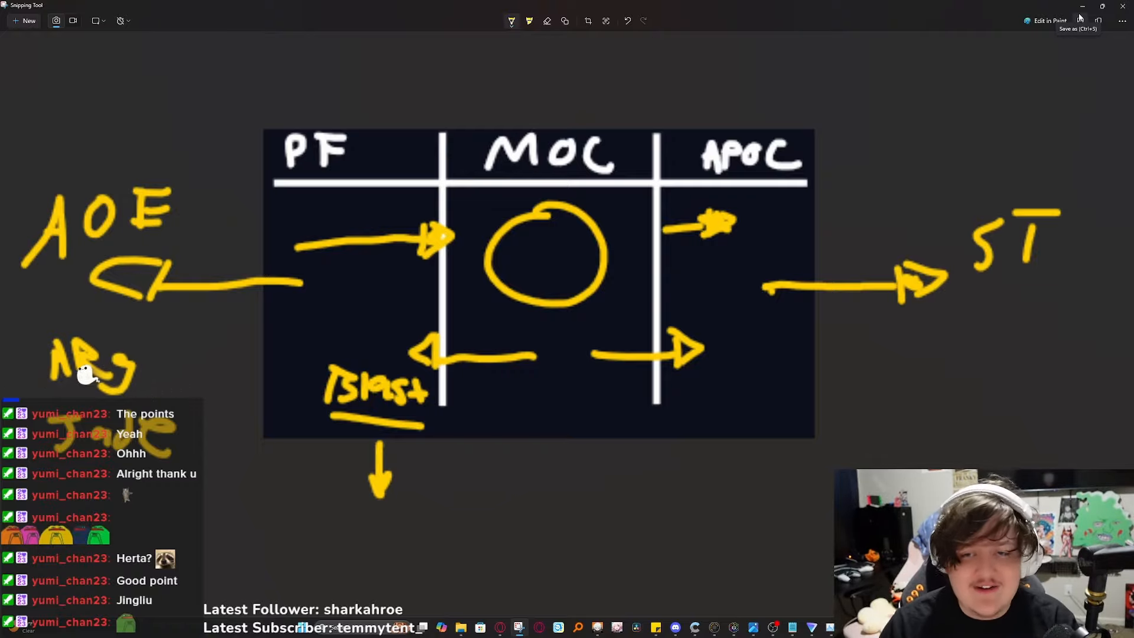
- Loop a curve under the MOC circle and arc arrows from AOE and ST to the MOC heading
drag(470, 339, 565, 318)
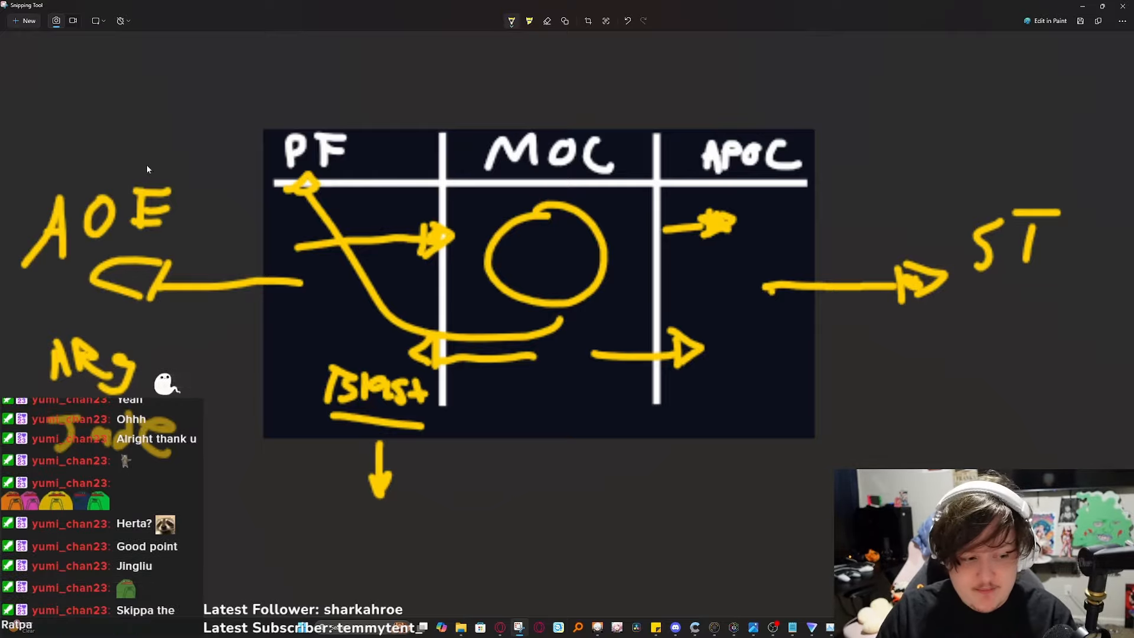
drag(150, 154, 504, 116)
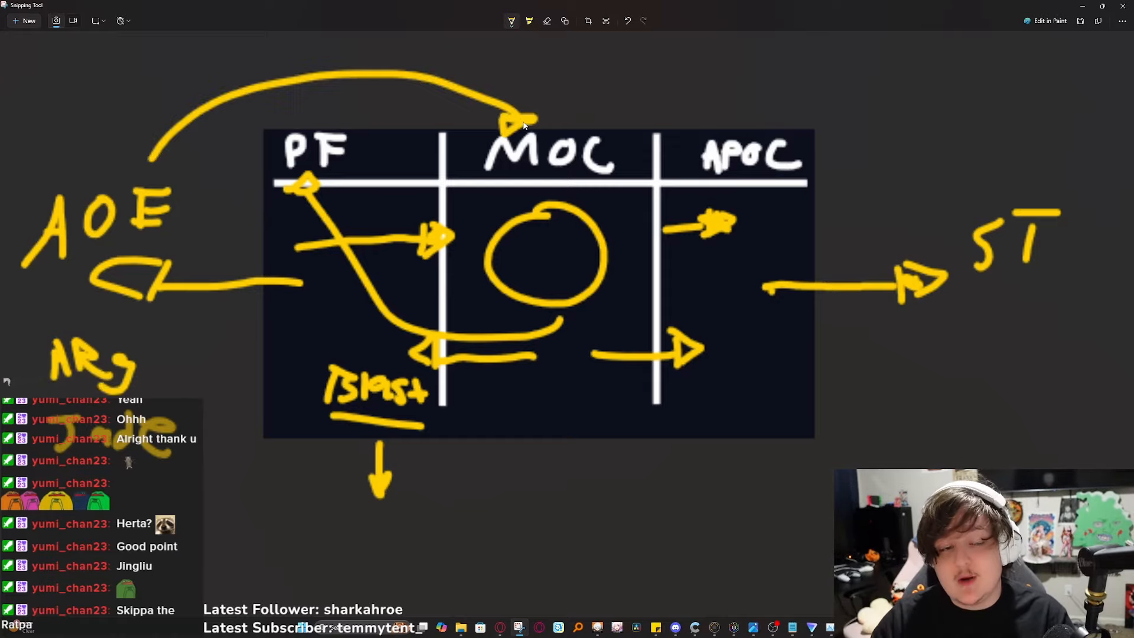
mouse_move(956, 150)
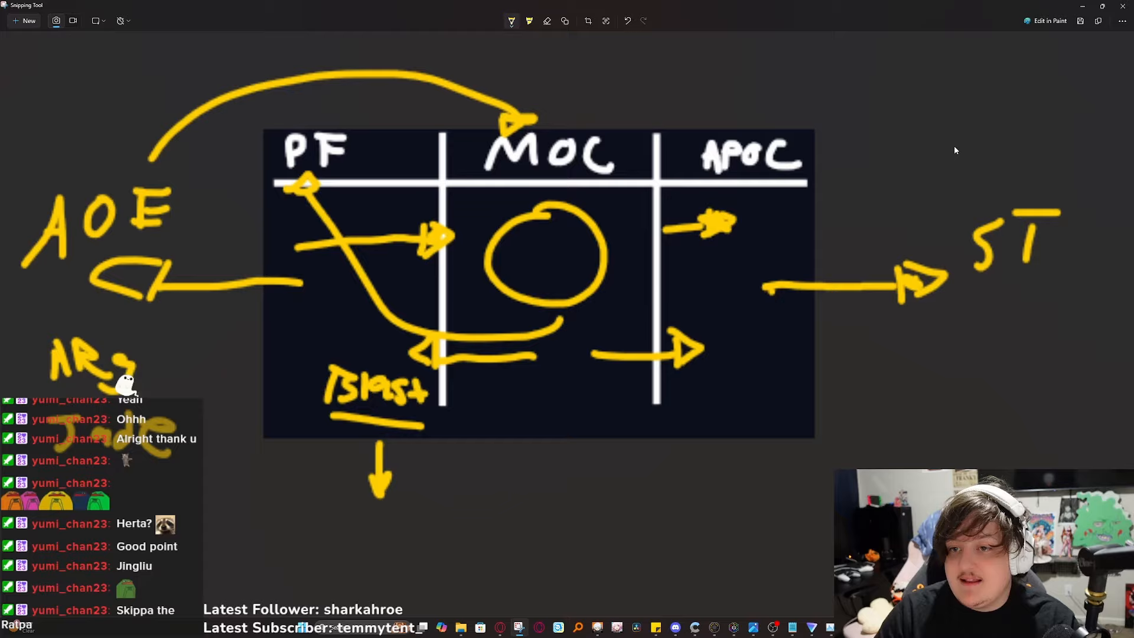
drag(1049, 167, 608, 106)
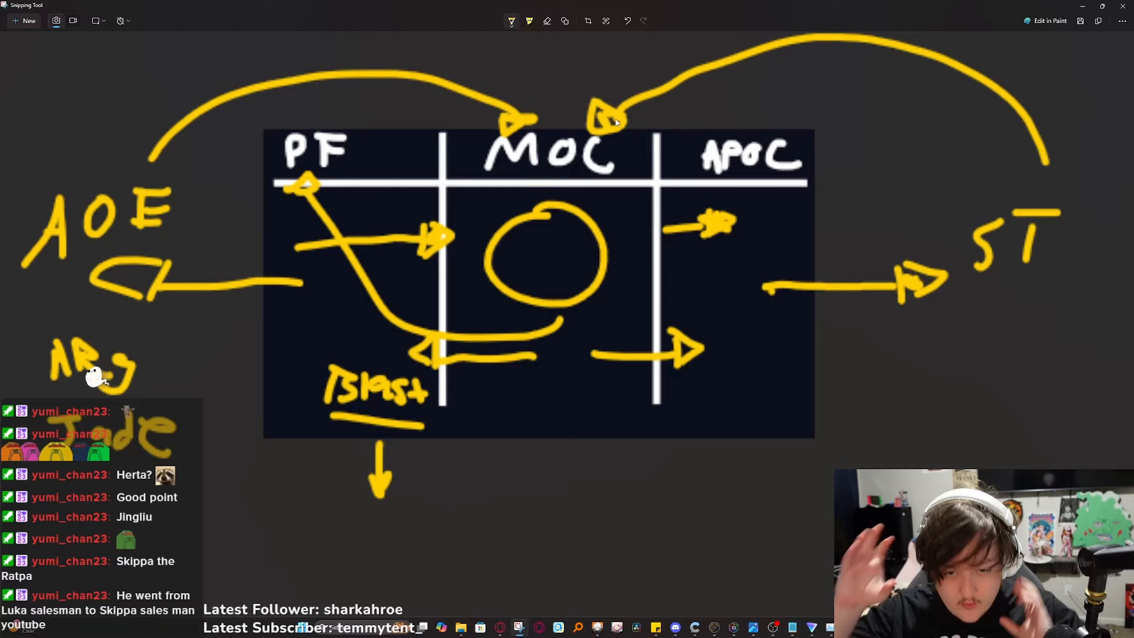
mouse_move(549, 310)
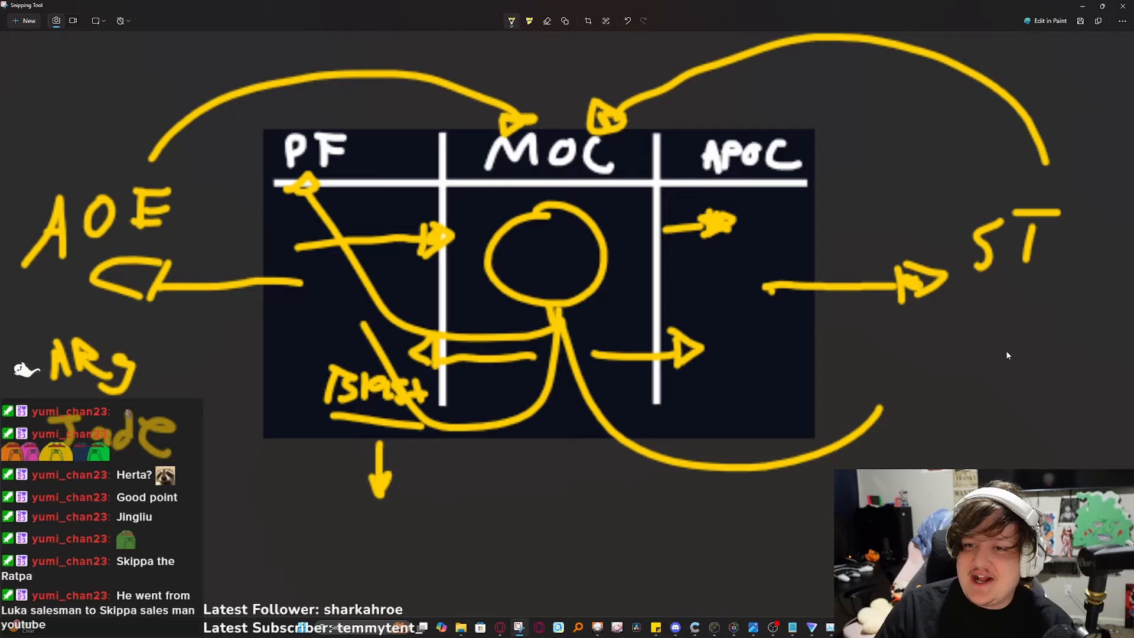
mouse_move(873, 99)
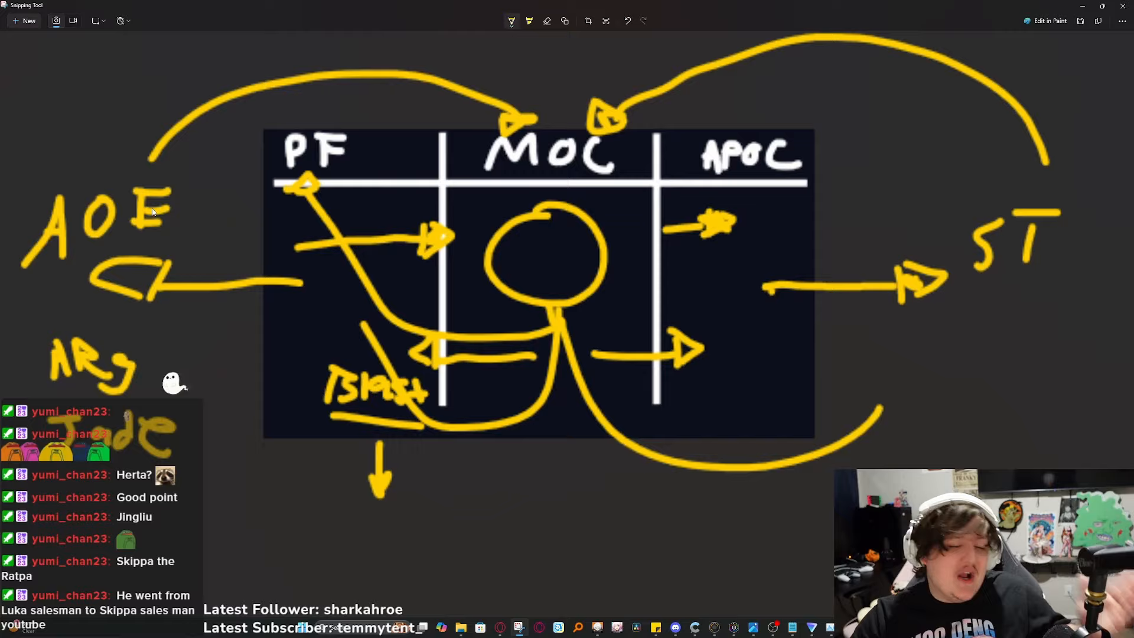
mouse_move(333, 152)
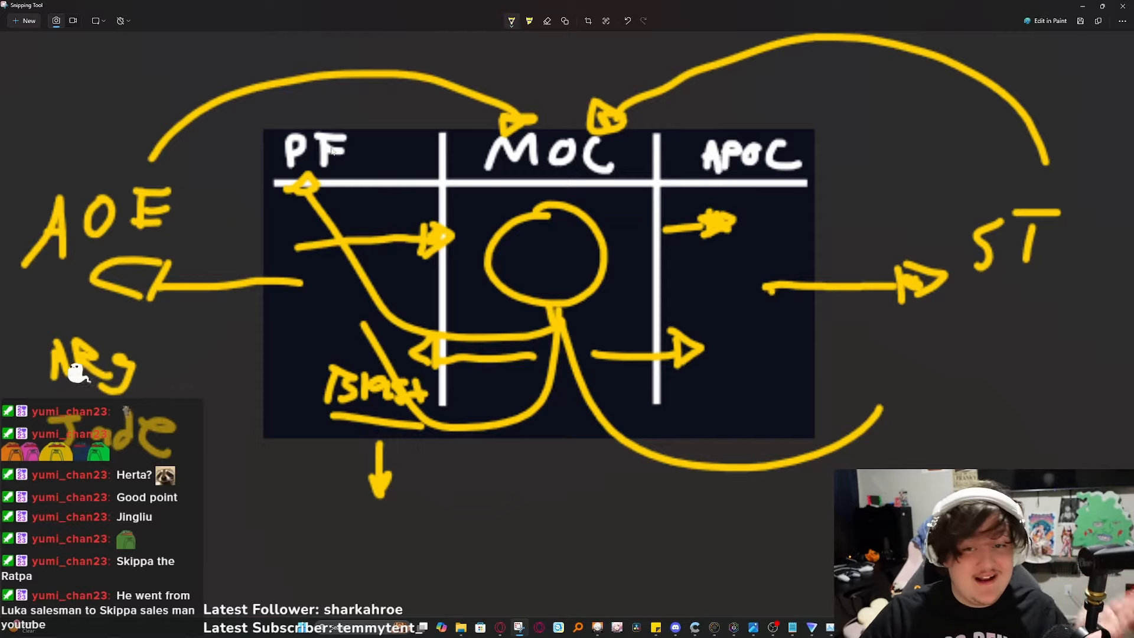